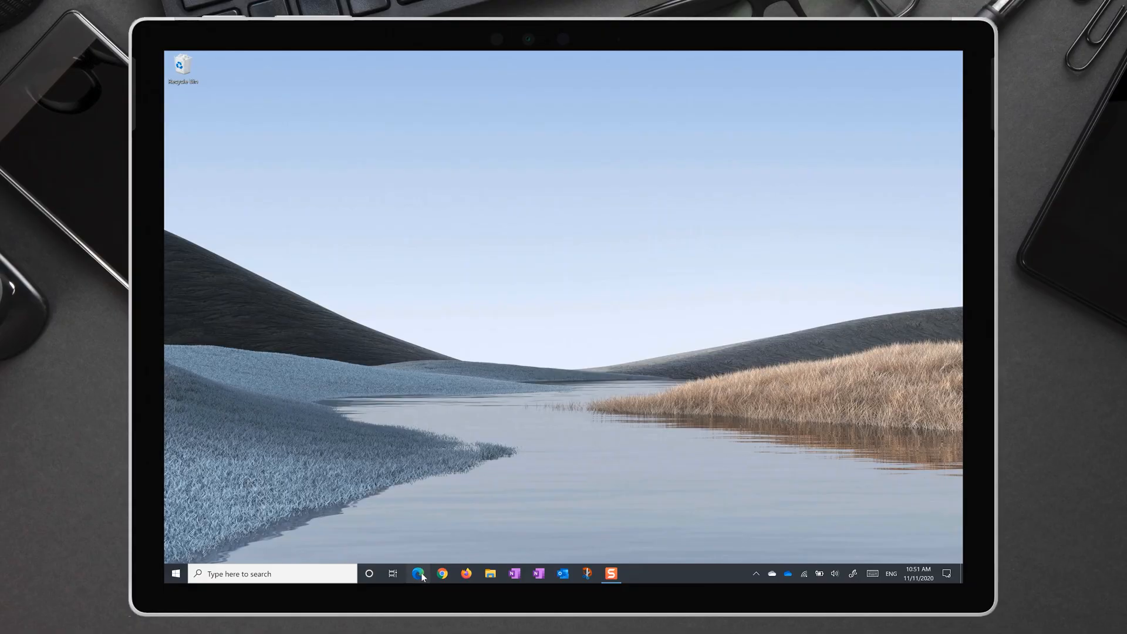
Launch Edge and install microsoft.com as a standalone app from the … menu
{"action": "left_click", "coordinate": [418, 573]}
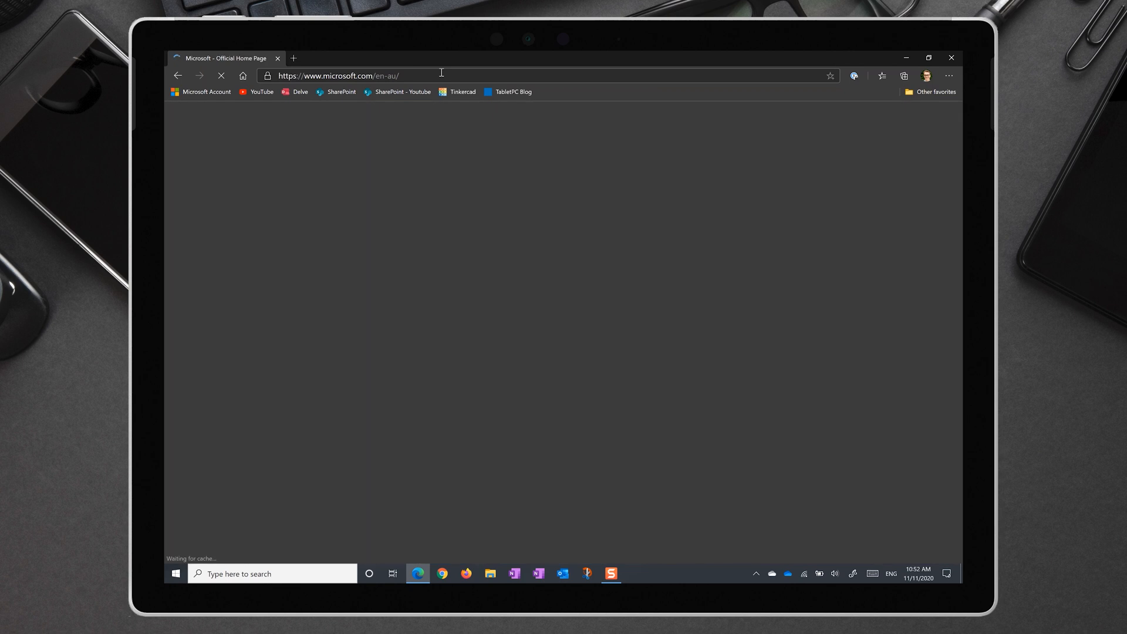
{"action": "left_click", "coordinate": [949, 75]}
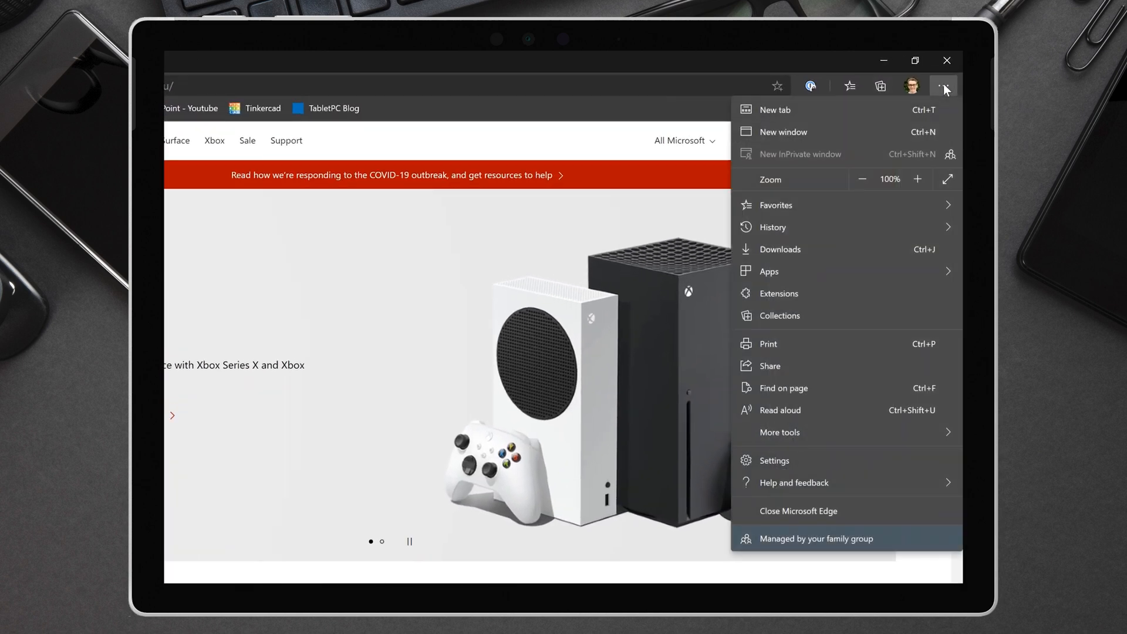
{"action": "mouse_move", "coordinate": [769, 272]}
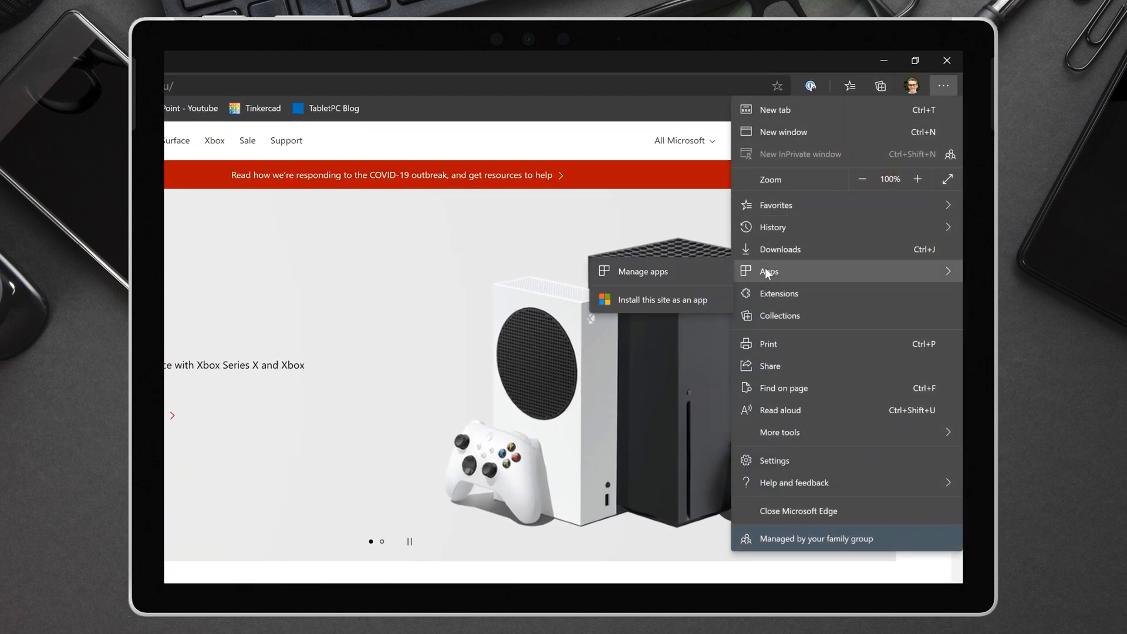
{"action": "mouse_move", "coordinate": [676, 304]}
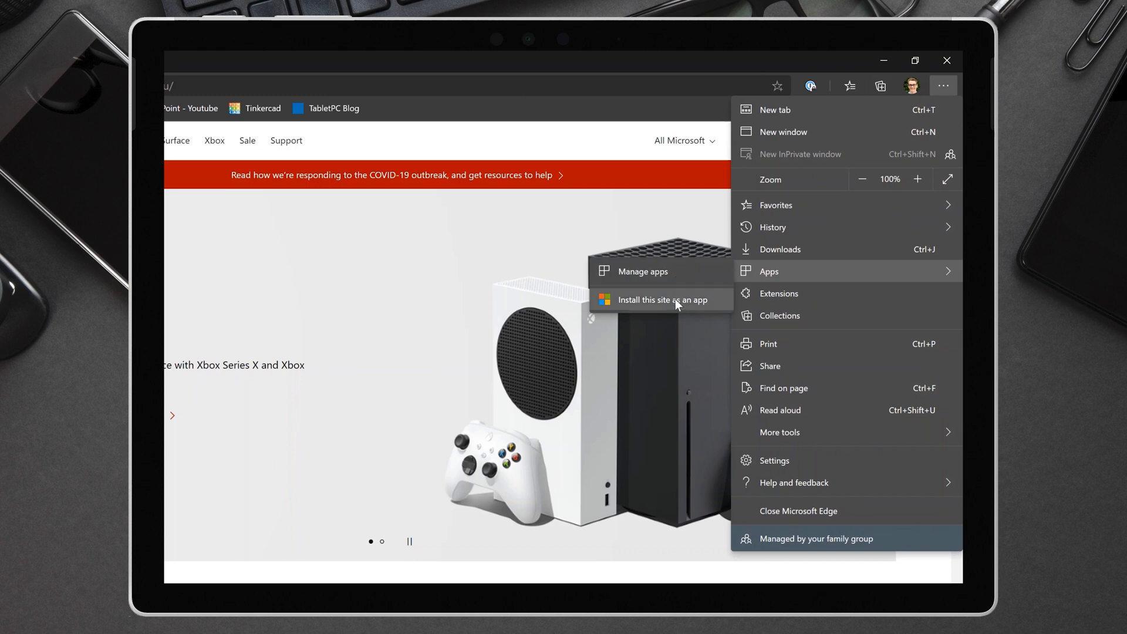
{"action": "left_click", "coordinate": [662, 300]}
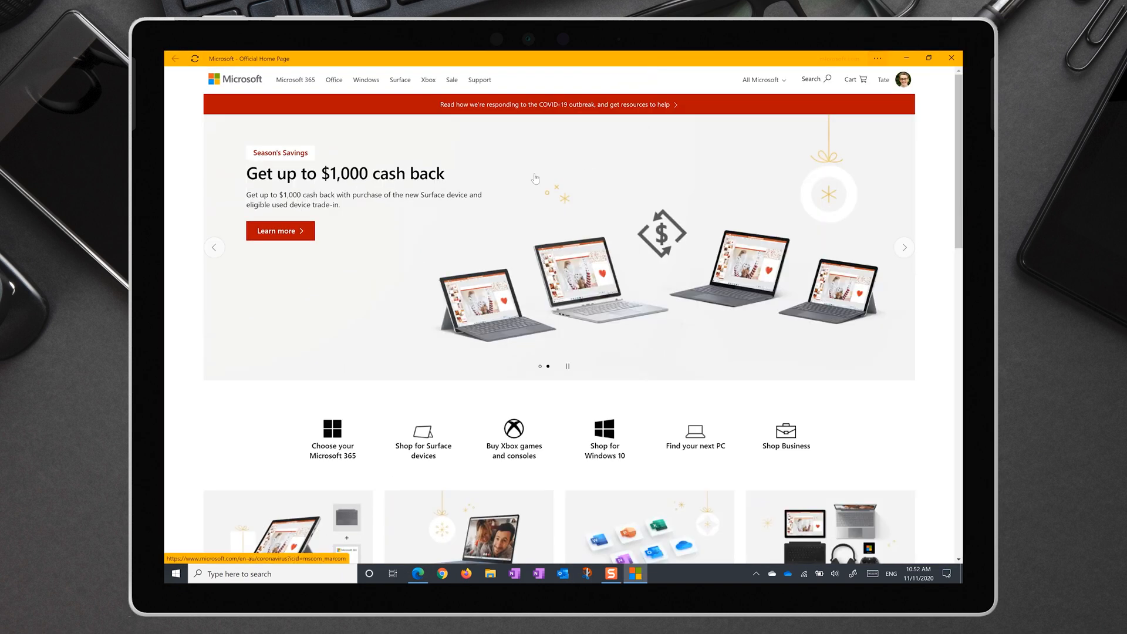
Pin the recently added Microsoft - Official Home Page app to Start
{"action": "left_click", "coordinate": [176, 573]}
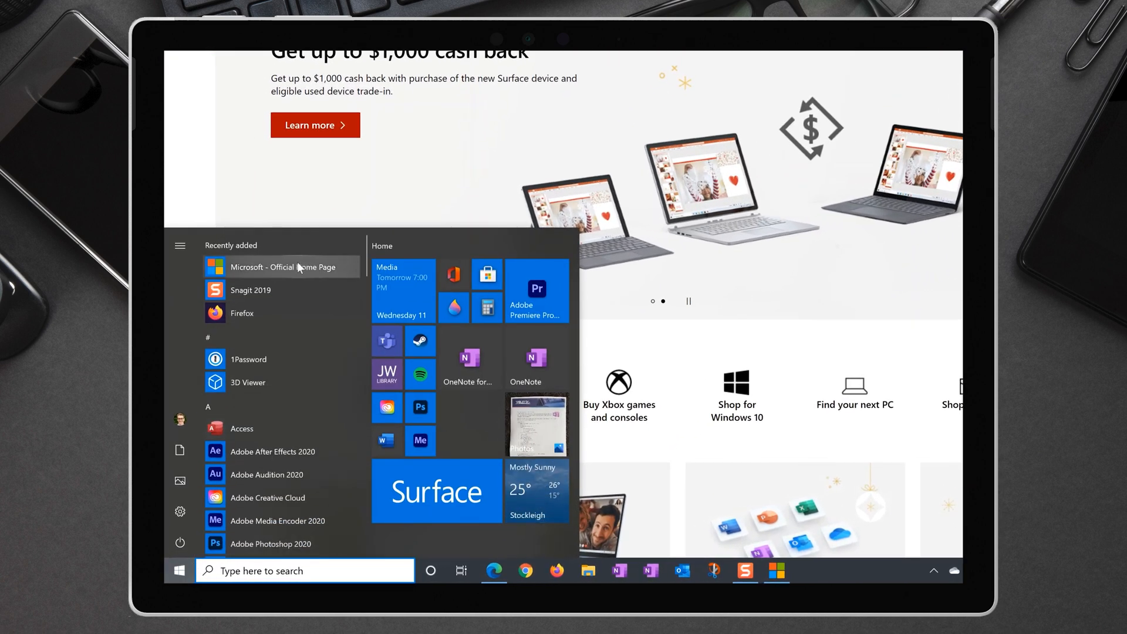
{"action": "right_click", "coordinate": [282, 268]}
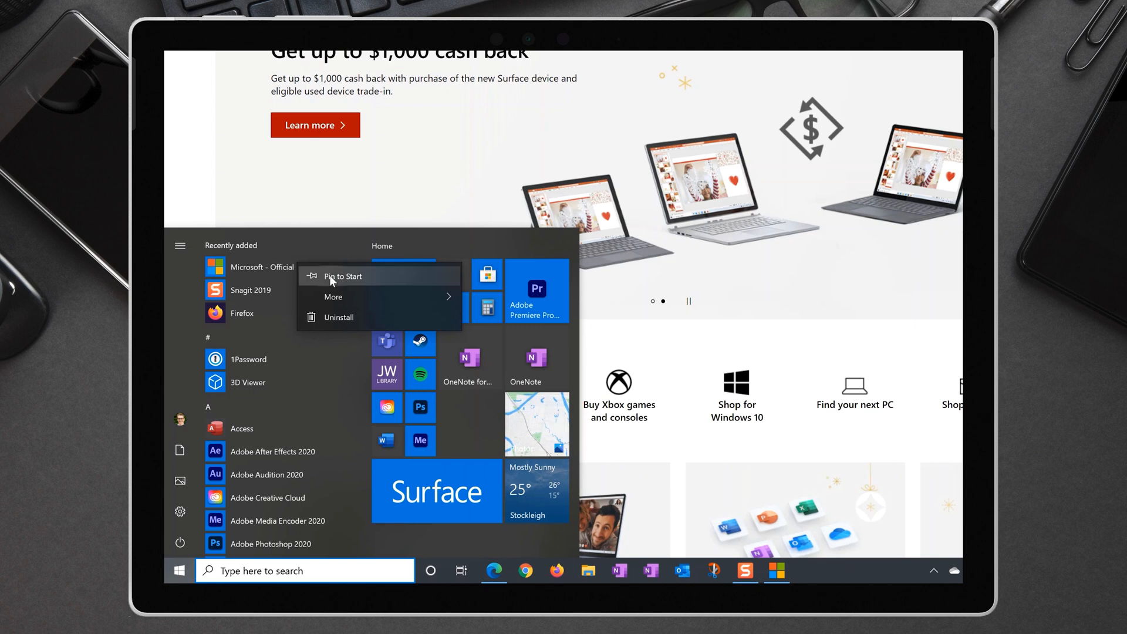
{"action": "left_click", "coordinate": [334, 295]}
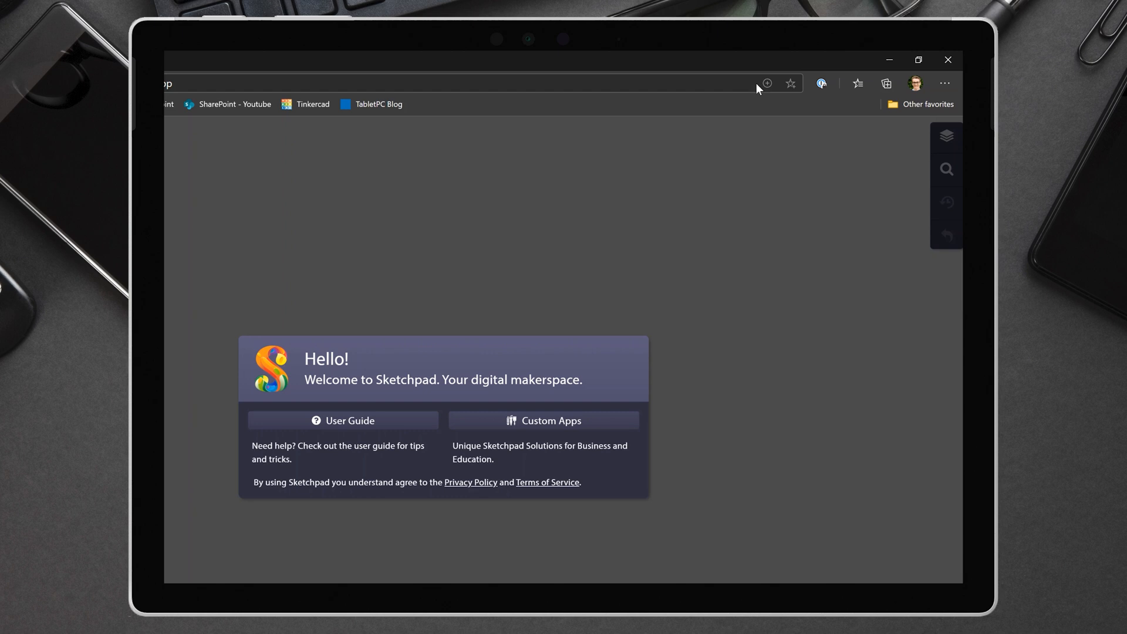
{"action": "mouse_move", "coordinate": [766, 84]}
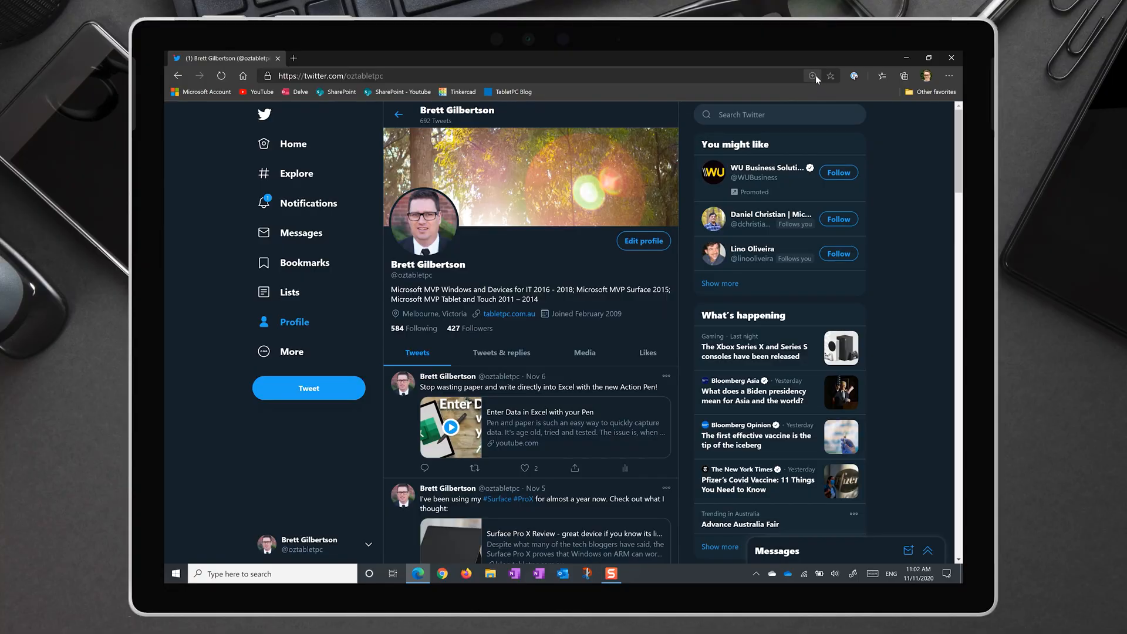
Bring up the address-bar offer to install Twitter as an app
{"action": "left_click", "coordinate": [812, 75]}
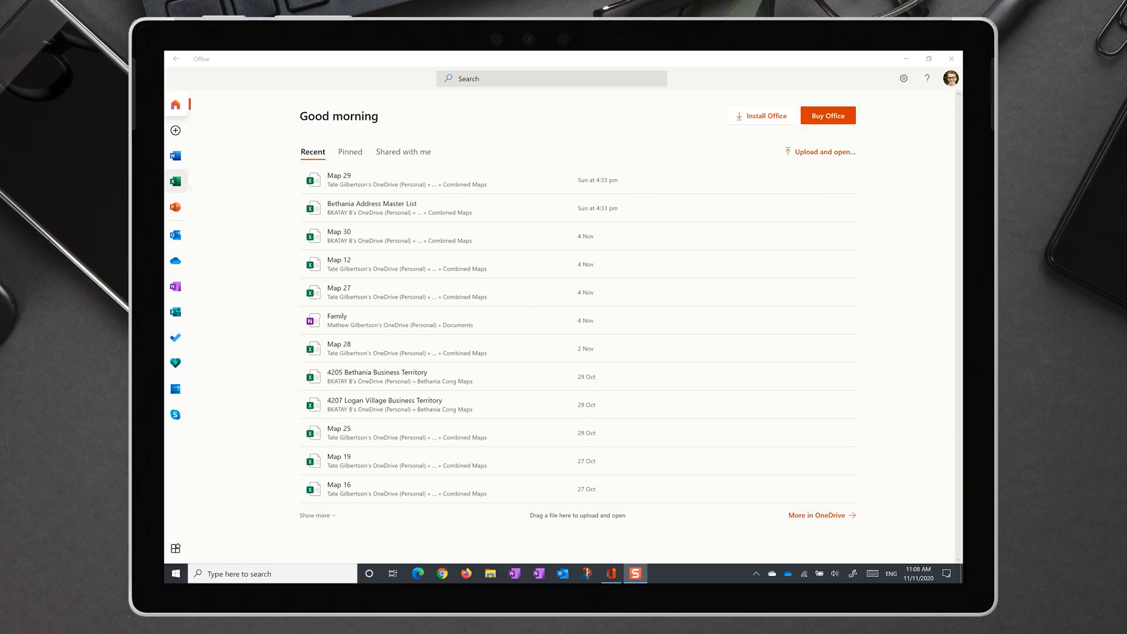
{"action": "mouse_move", "coordinate": [176, 164]}
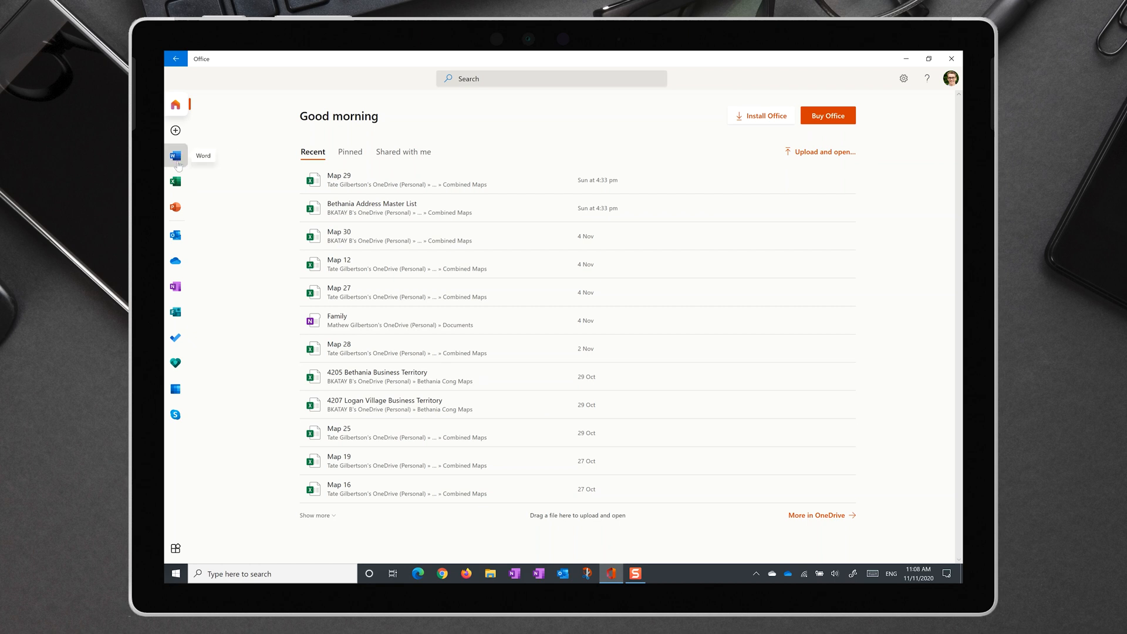
Browse the Word and PowerPoint start pages from the Office app sidebar
{"action": "left_click", "coordinate": [176, 180]}
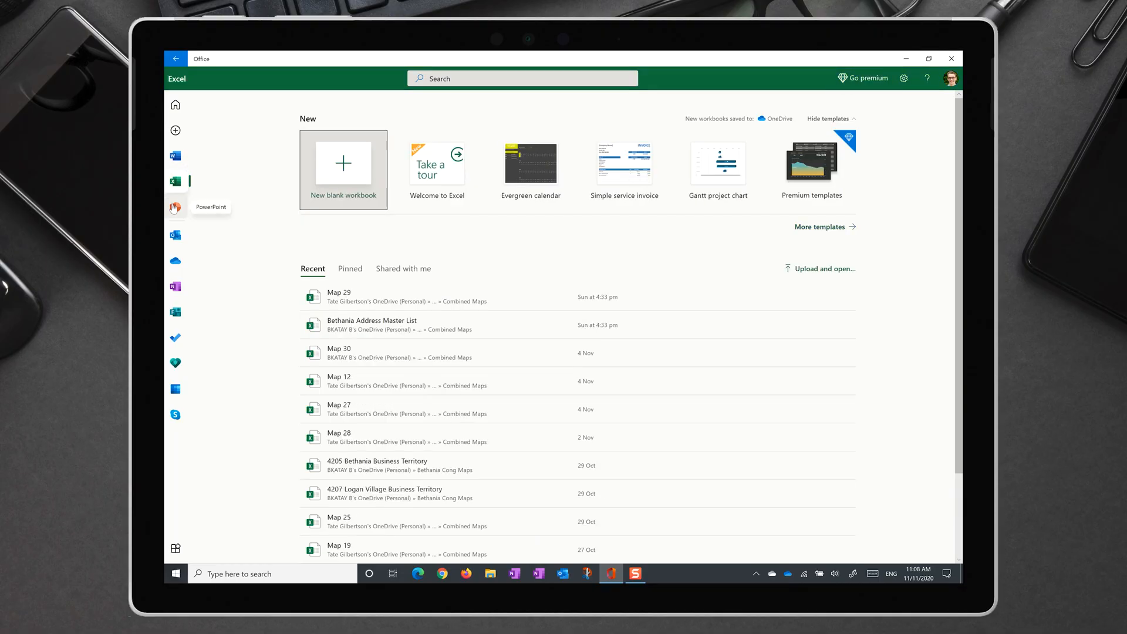
{"action": "left_click", "coordinate": [175, 208]}
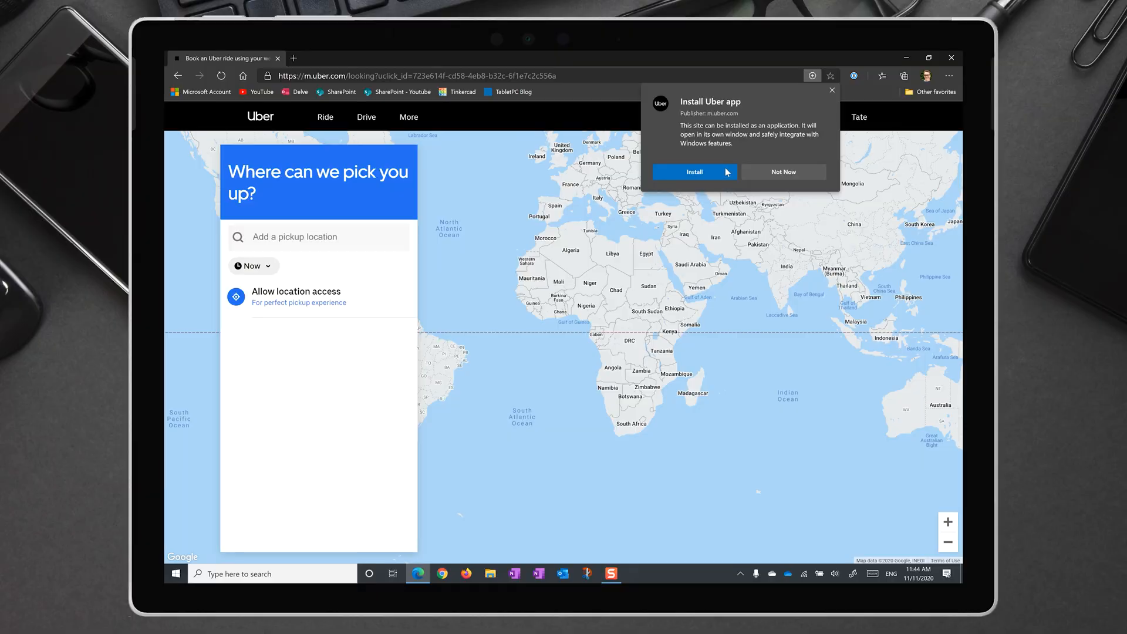
Install Uber, then install Ultimate Guitar Tabs from the address-bar prompt
{"action": "left_click", "coordinate": [694, 171]}
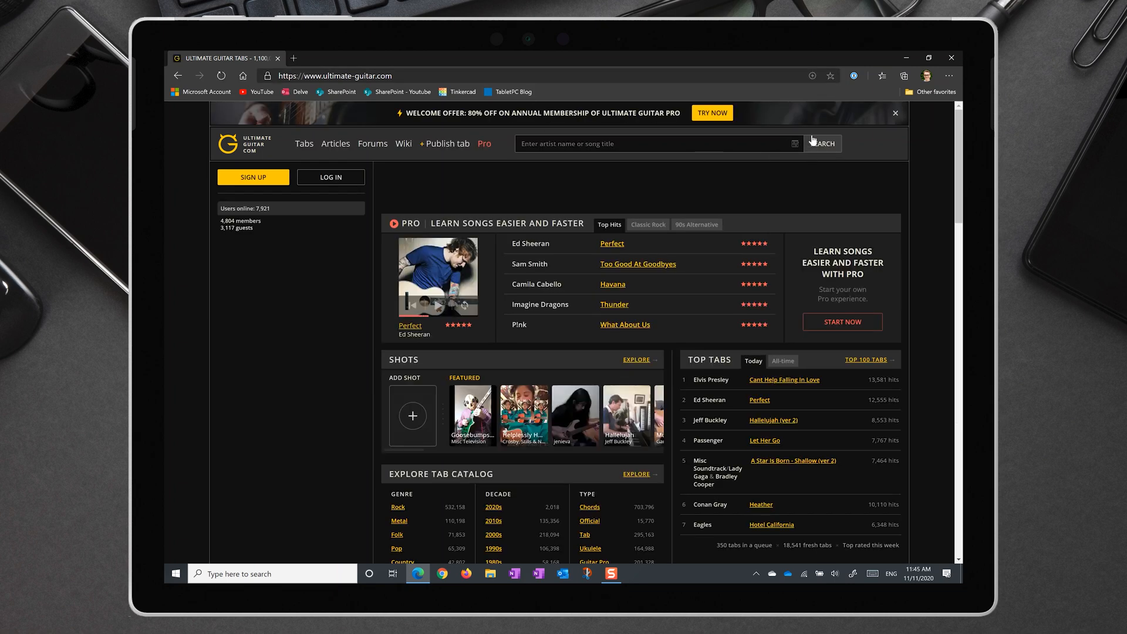
{"action": "left_click", "coordinate": [813, 75]}
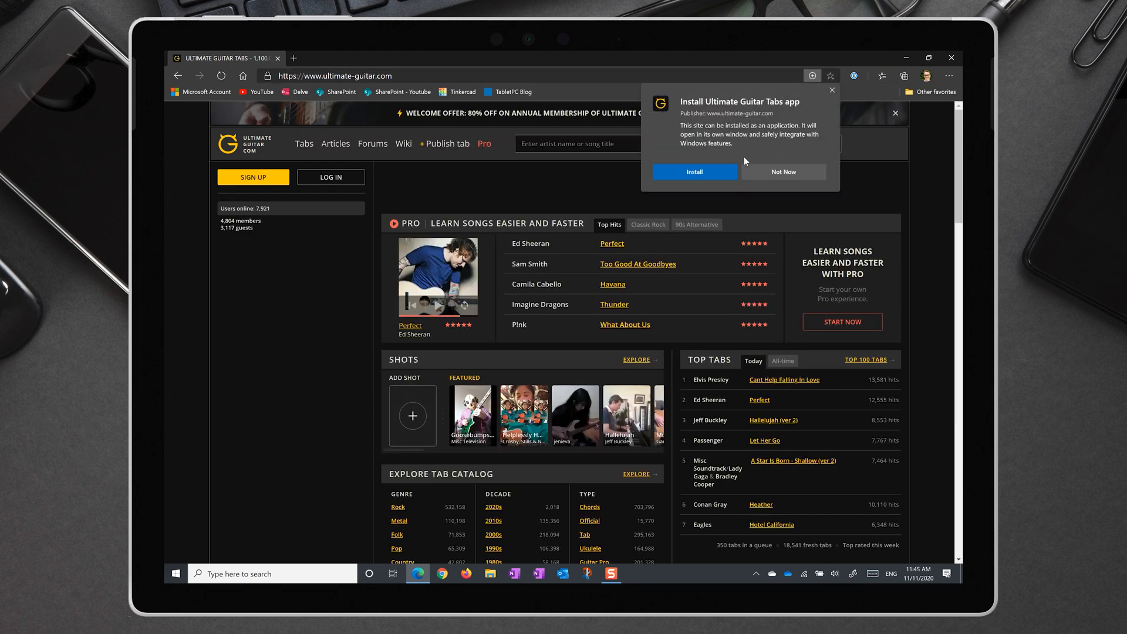
{"action": "left_click", "coordinate": [695, 171]}
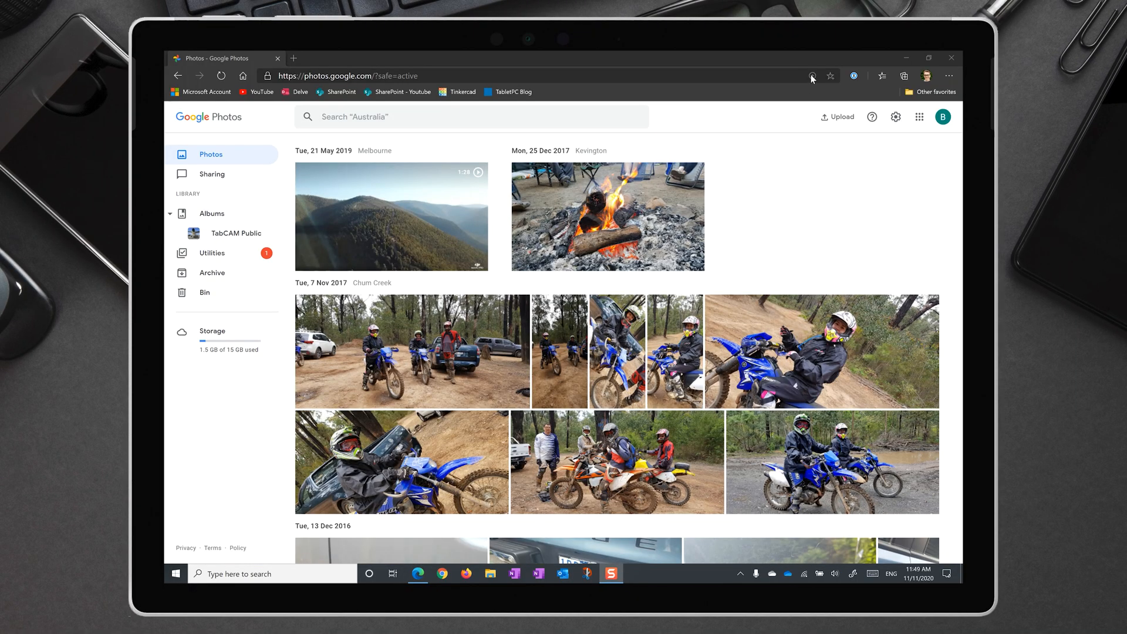
Install Google Photos from the address-bar prompt, then install the Starbucks site
{"action": "left_click", "coordinate": [812, 75]}
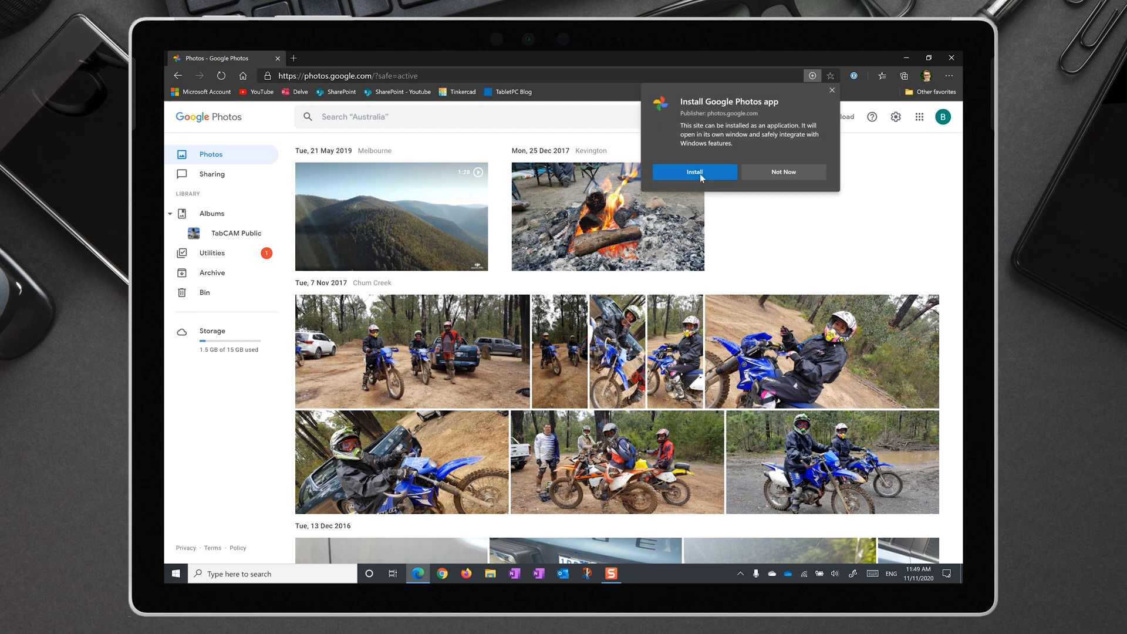
{"action": "left_click", "coordinate": [695, 171]}
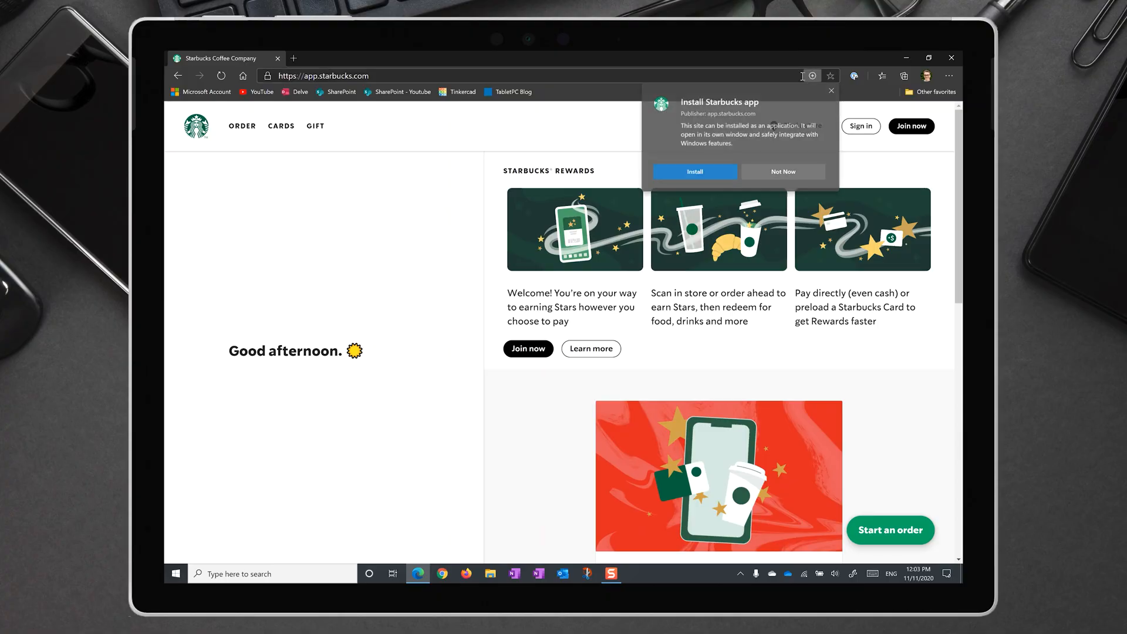
{"action": "left_click", "coordinate": [695, 172]}
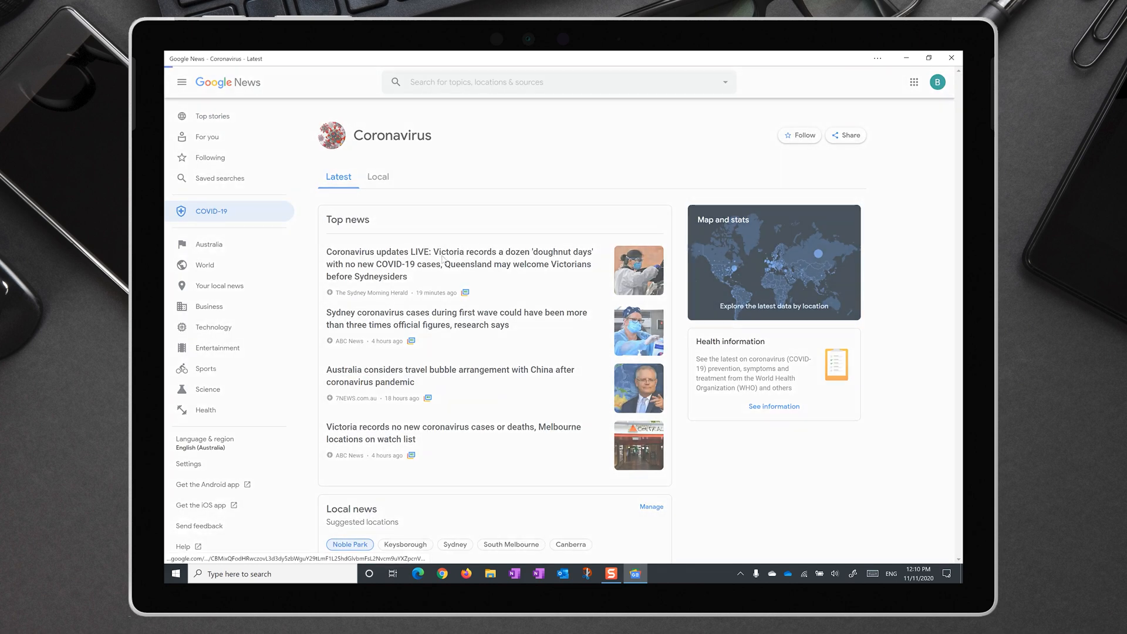
Select the COVID-19 coverage page in the Google News app
{"action": "left_click", "coordinate": [459, 264]}
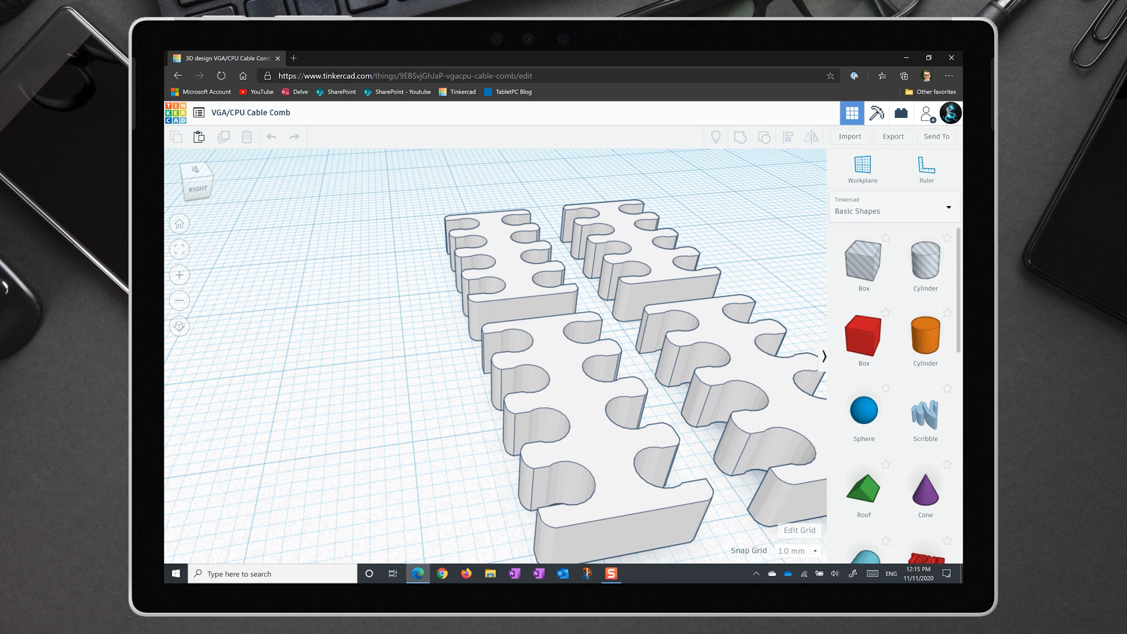
Drag one front cable comb piece left, away from the row
{"action": "left_click", "coordinate": [434, 388]}
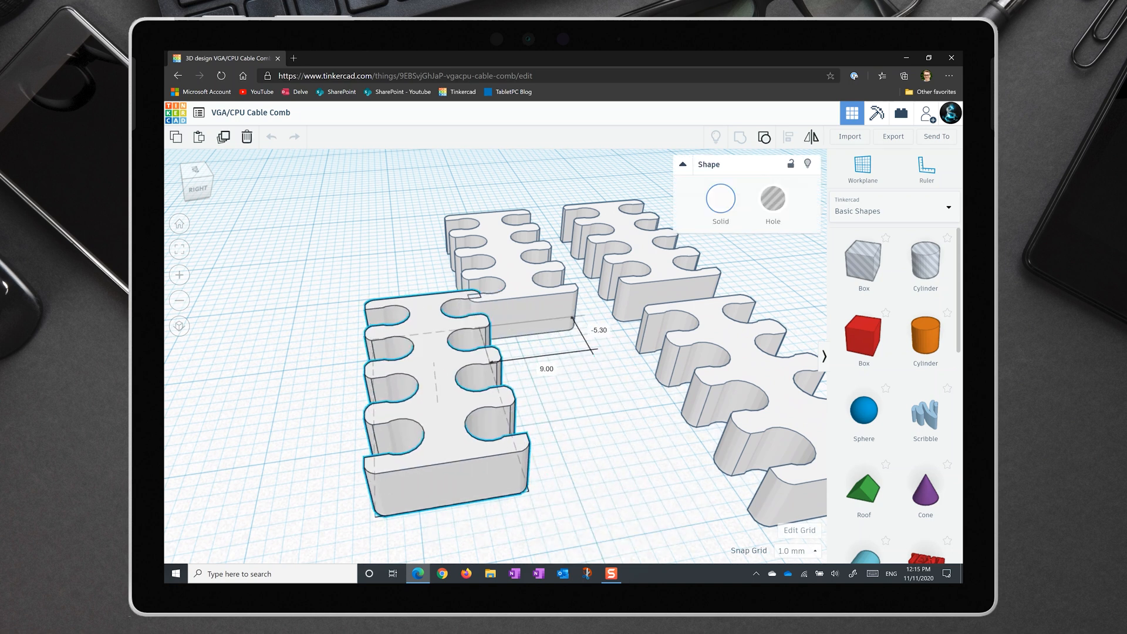